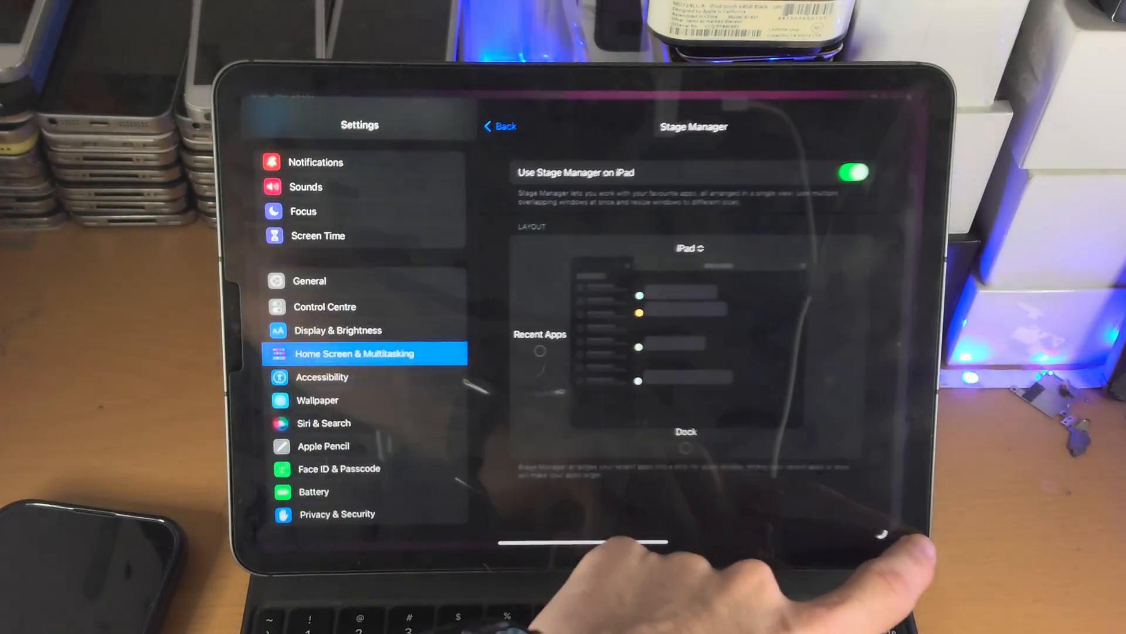
Open Wallpaper, choose a new wallpaper, and browse the Stills collection.
{"action": "left_click", "coordinate": [318, 401]}
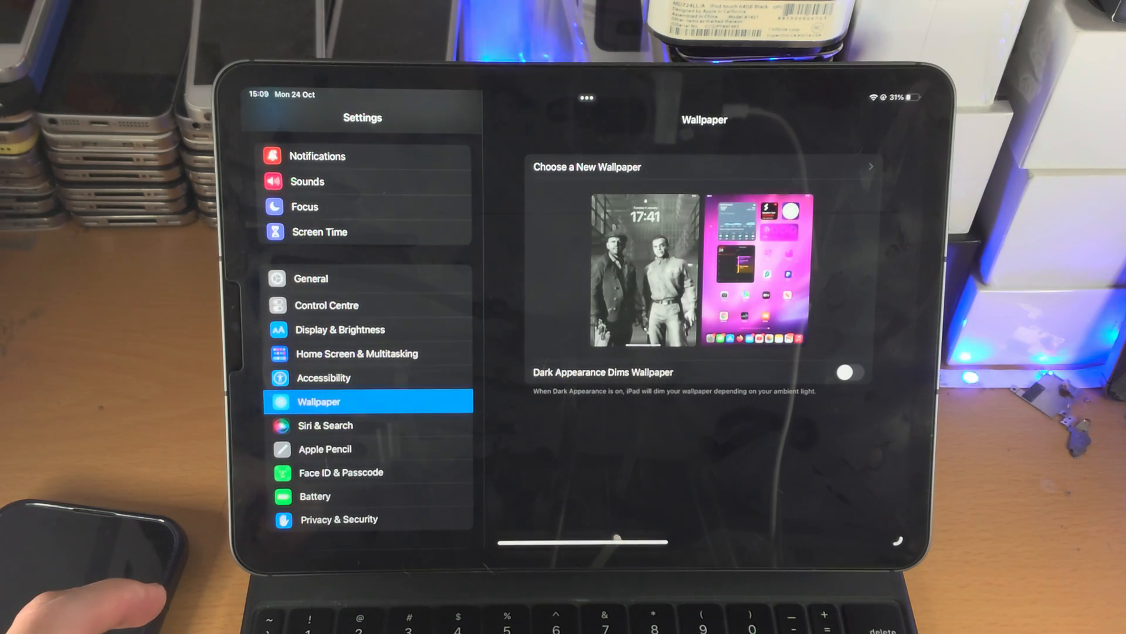
{"action": "left_click", "coordinate": [700, 166]}
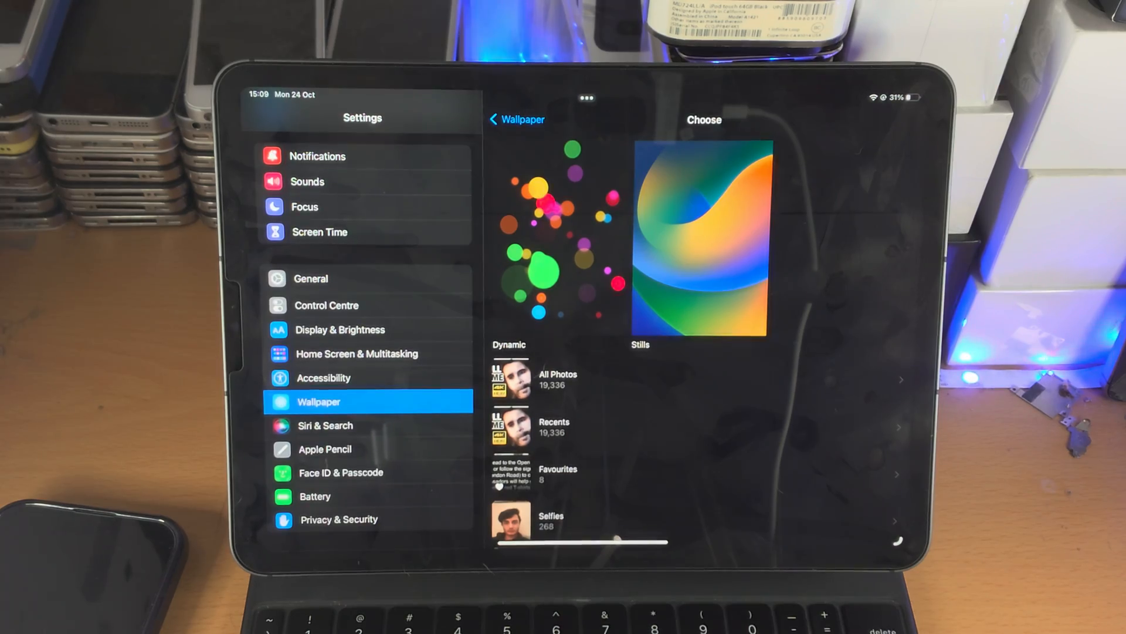
{"action": "left_click", "coordinate": [701, 237]}
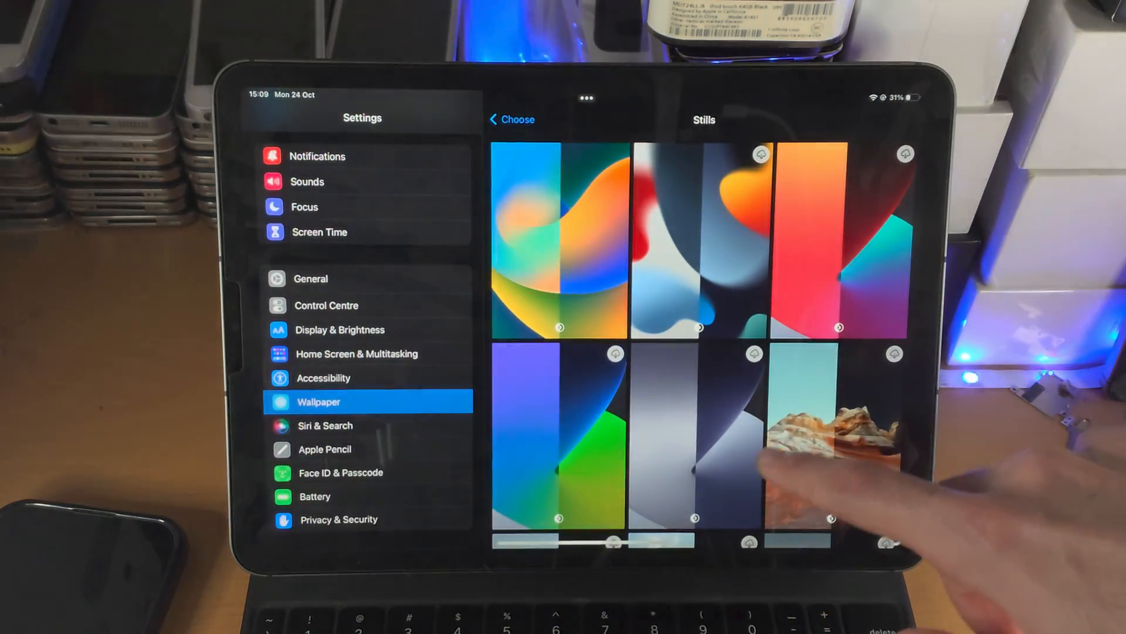
{"action": "scroll", "scroll_direction": "down", "scroll_amount": 3}
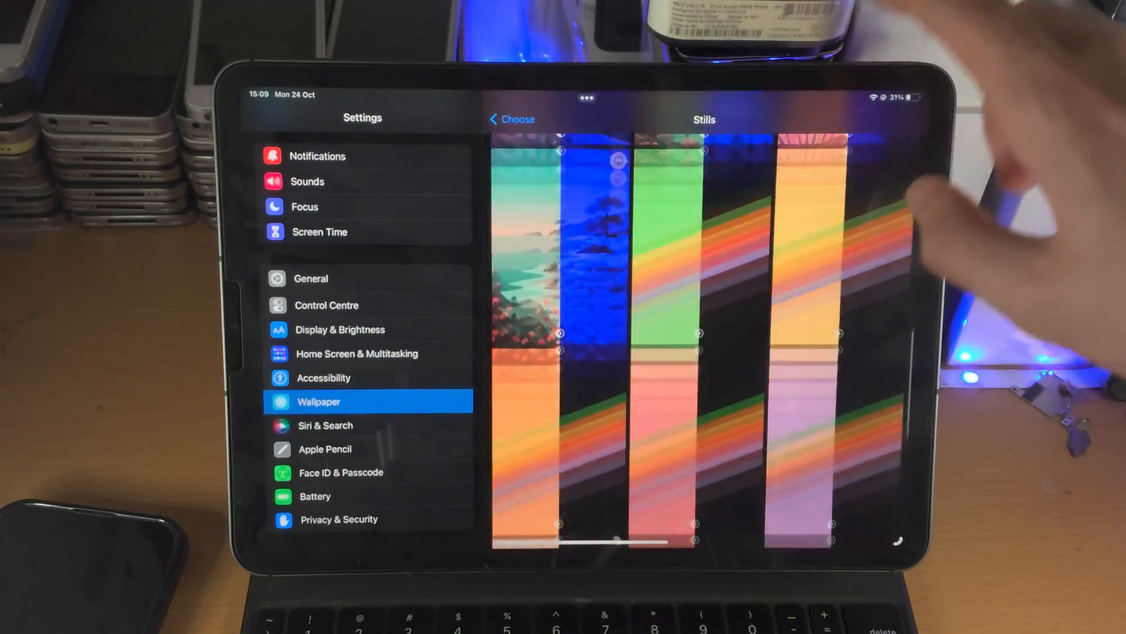